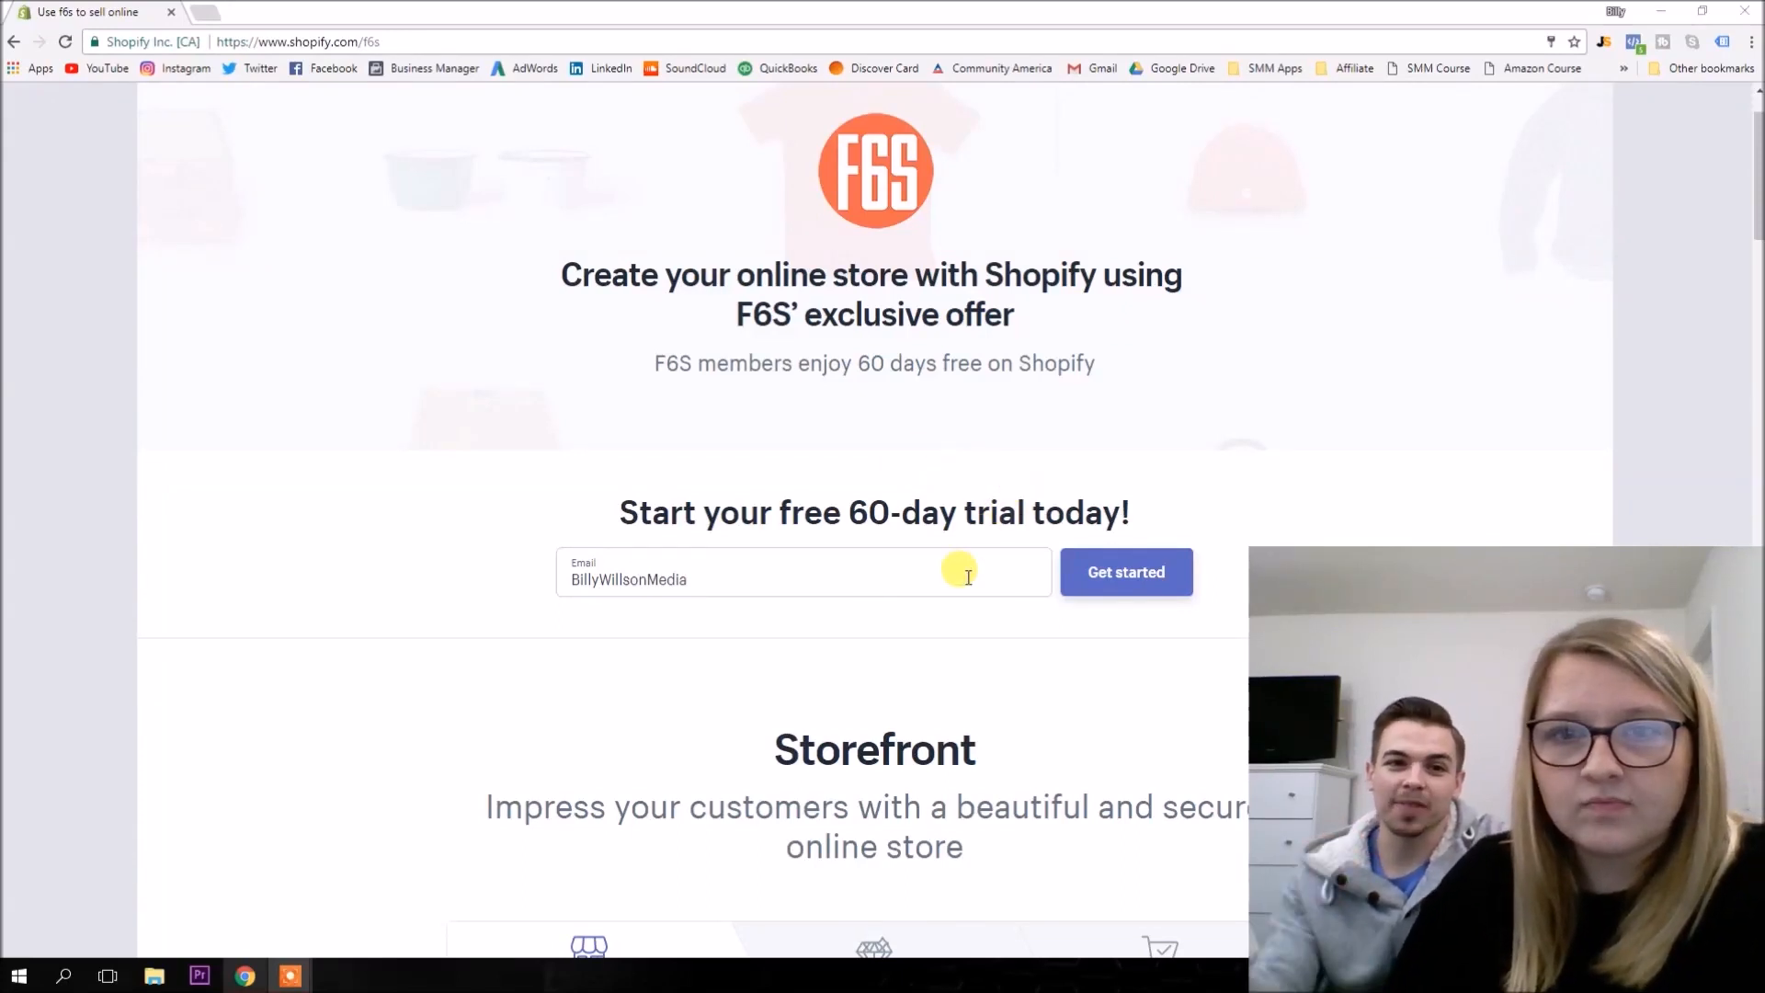
# Start the 60-day trial signup, correct the flagged email, and answer that a product launches in a few weeks.
pyautogui.scroll(-3)
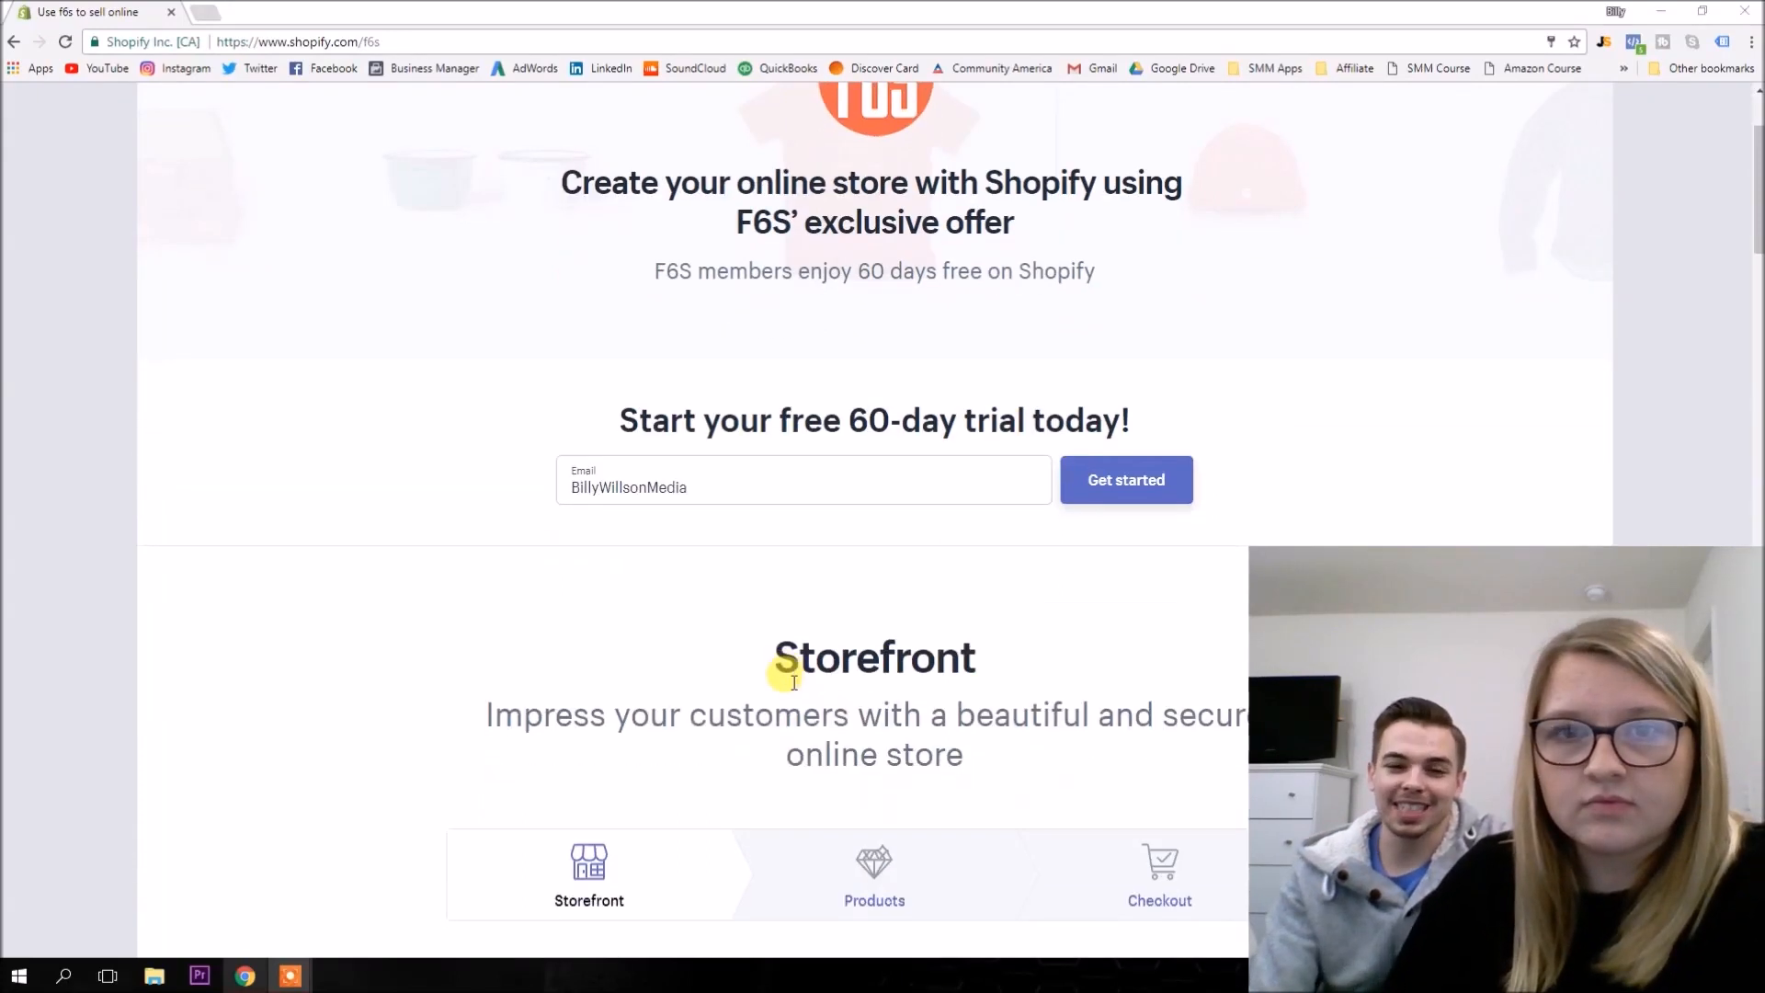
pyautogui.scroll(3)
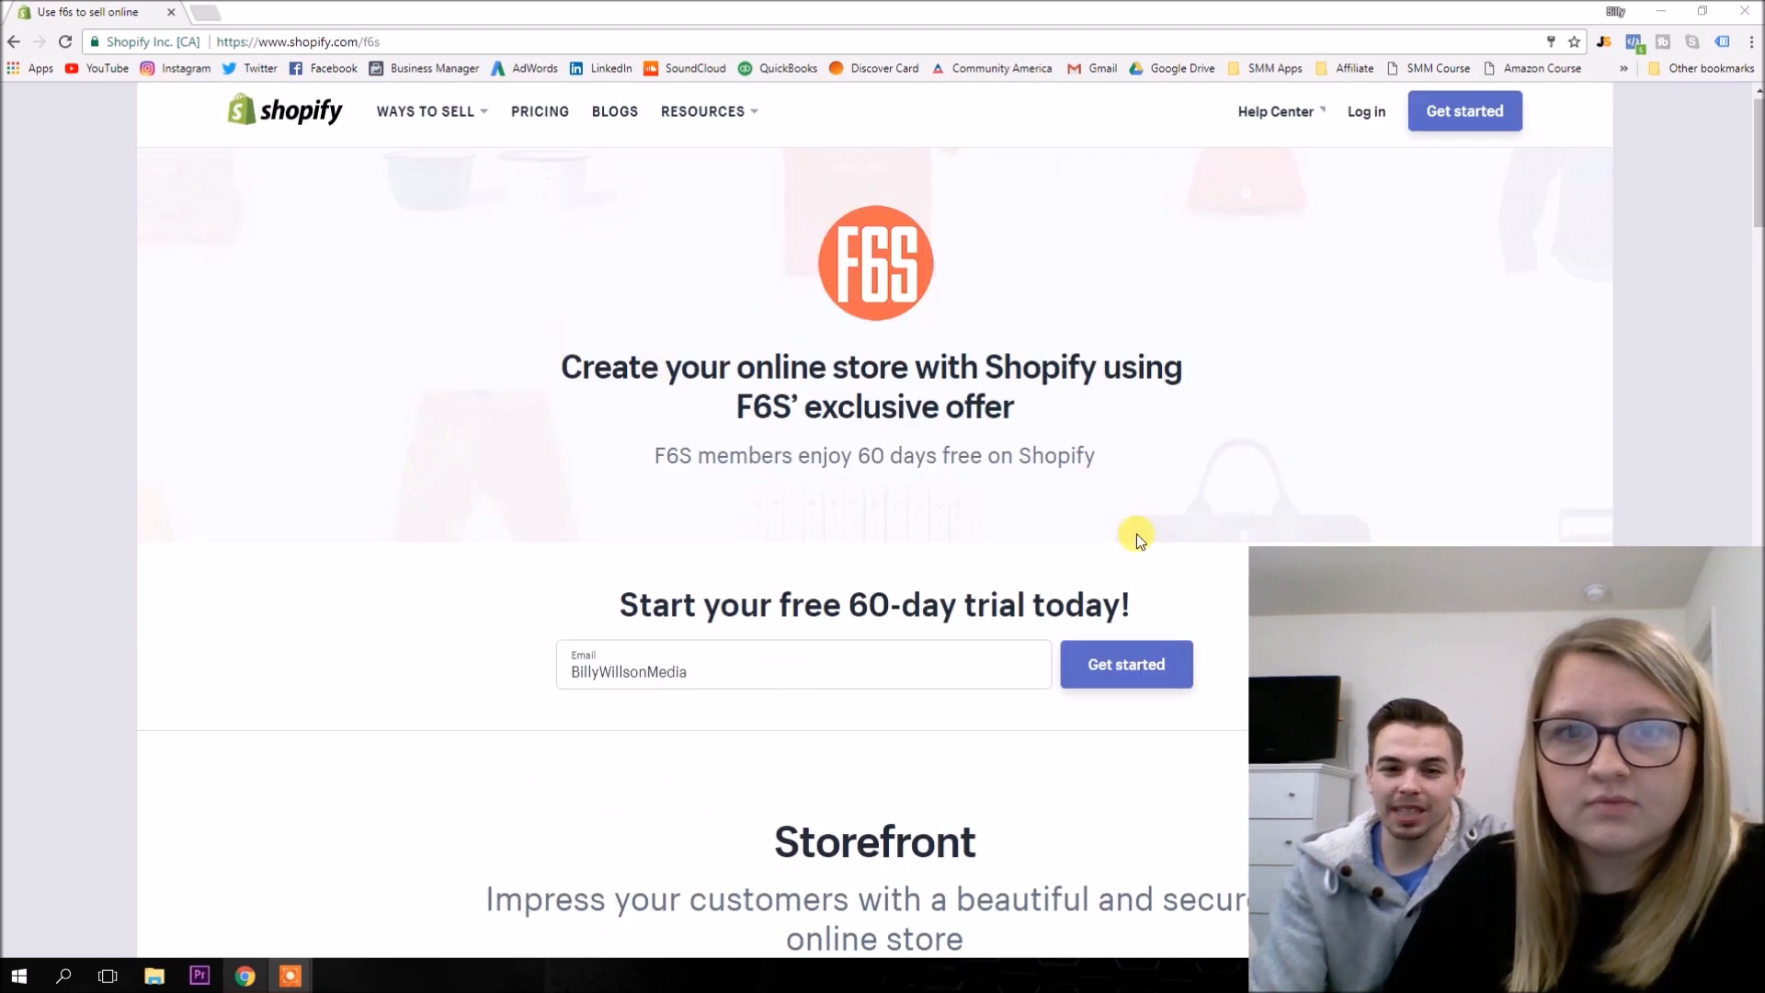
pyautogui.scroll(-3)
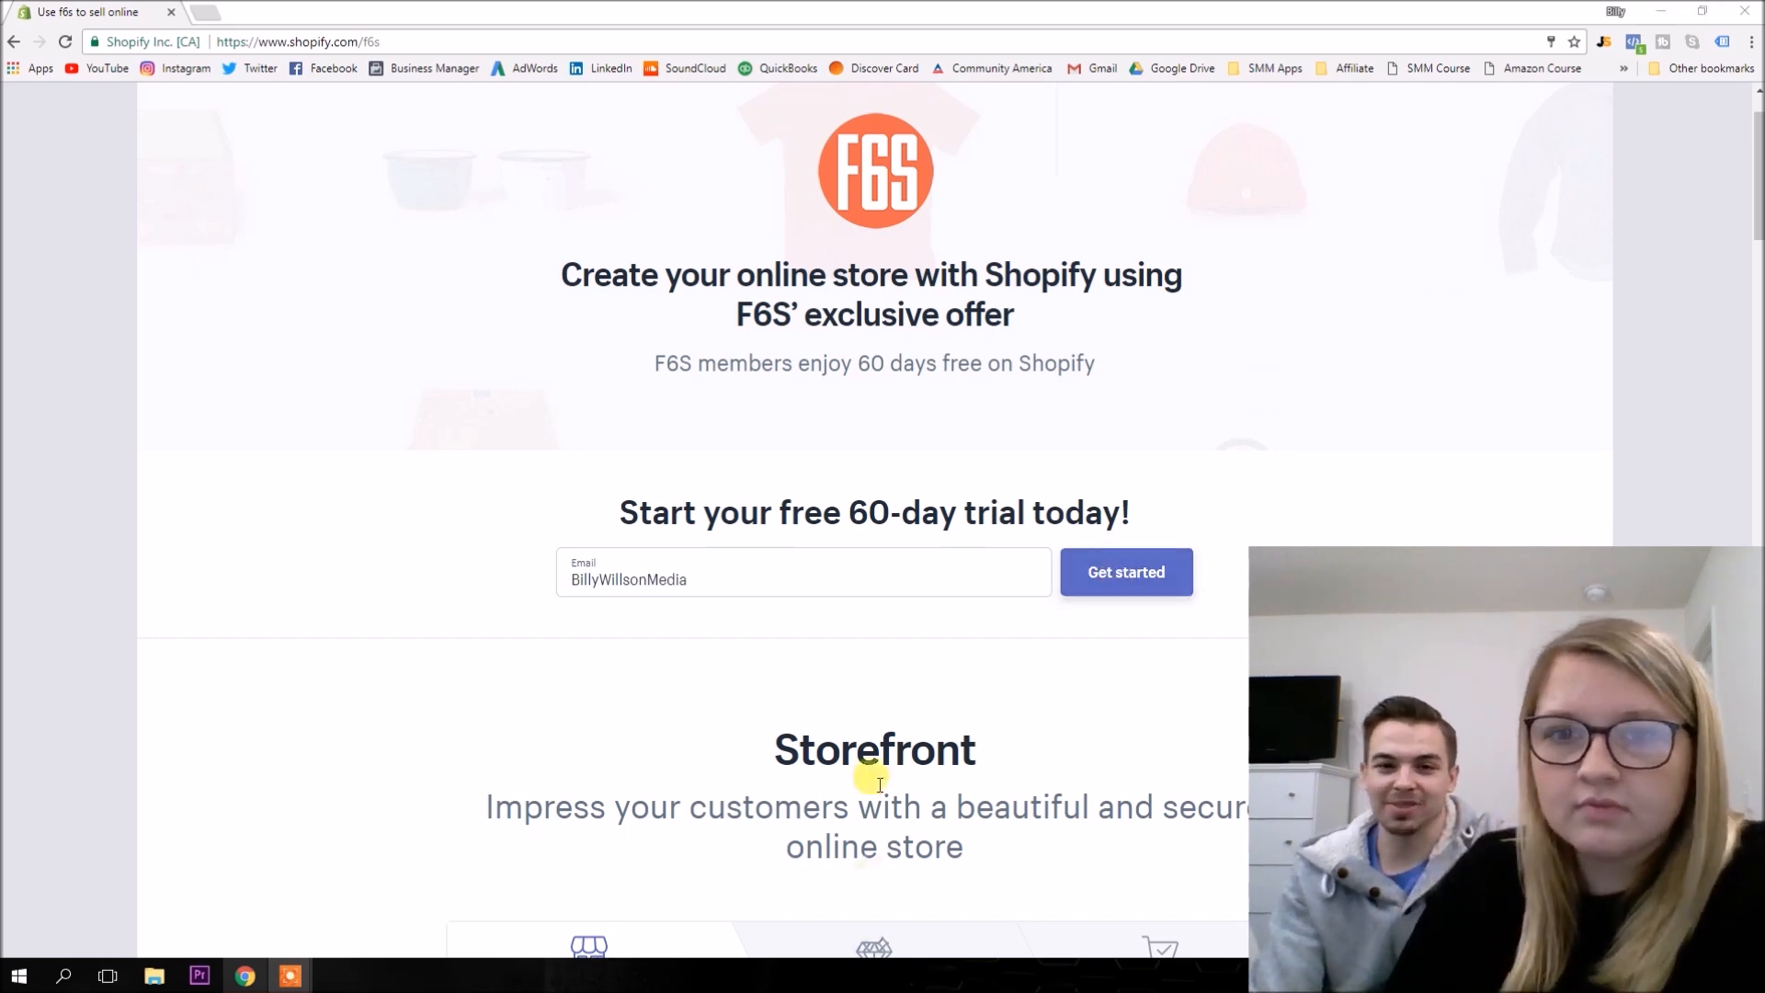
pyautogui.scroll(-3)
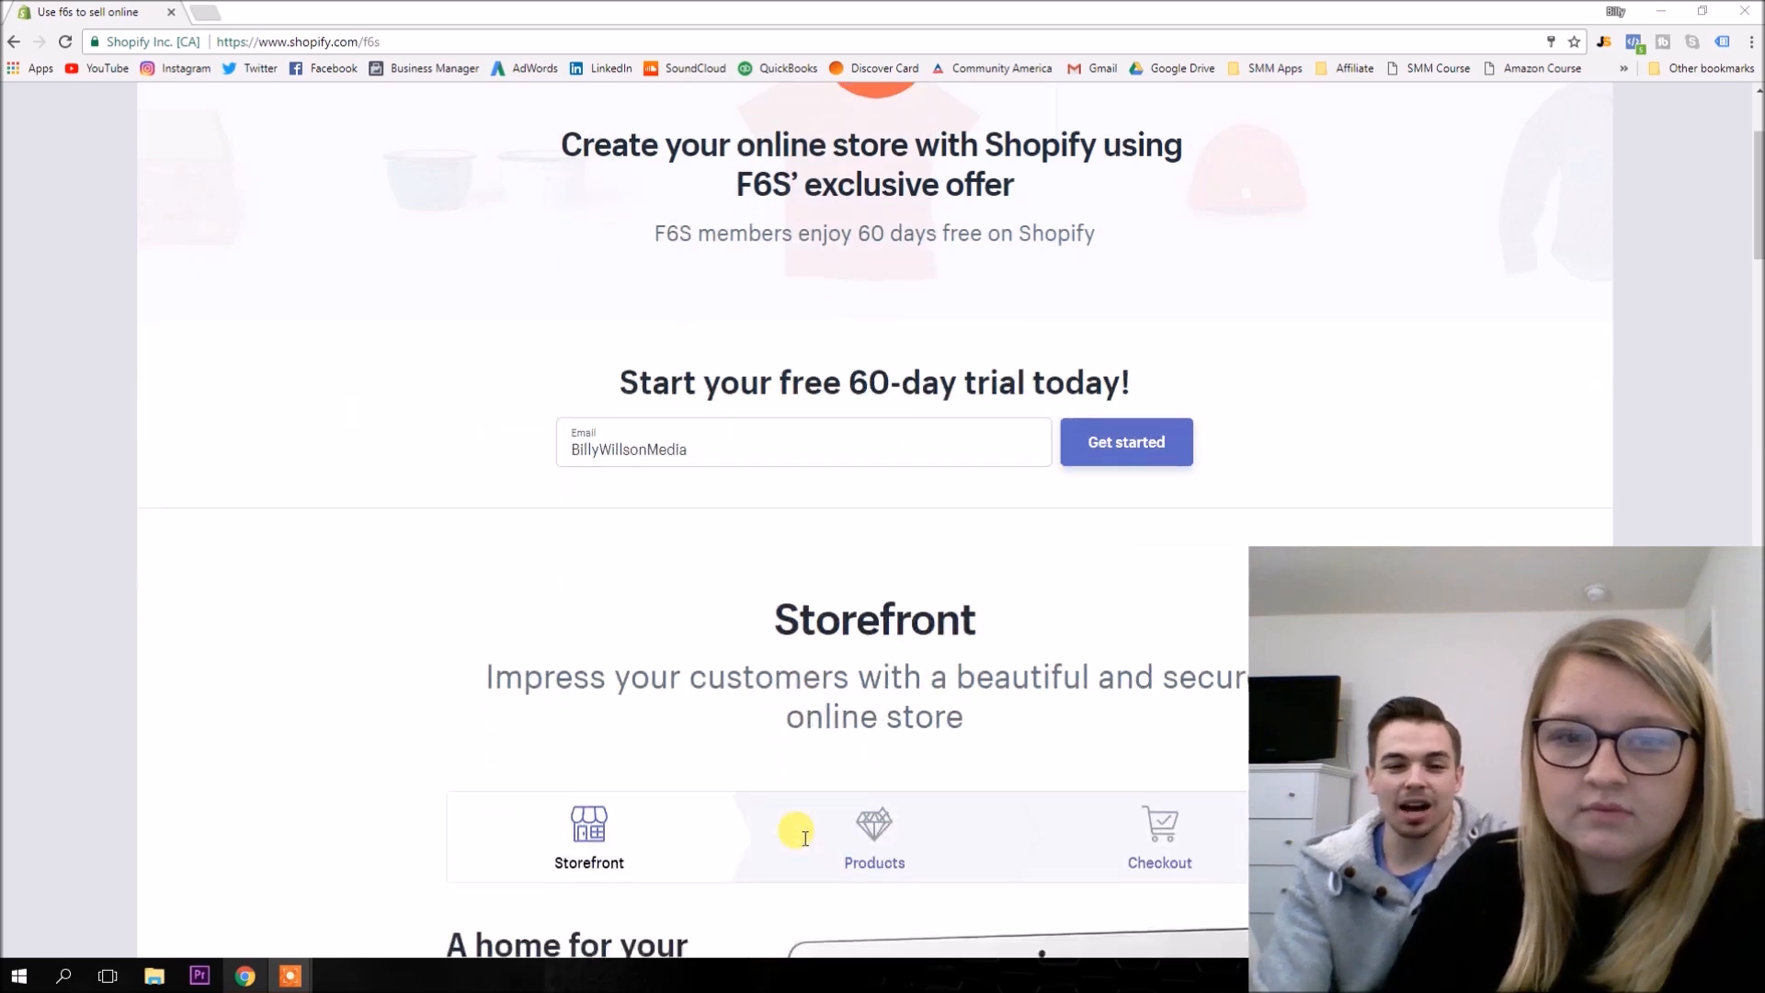
pyautogui.click(1125, 441)
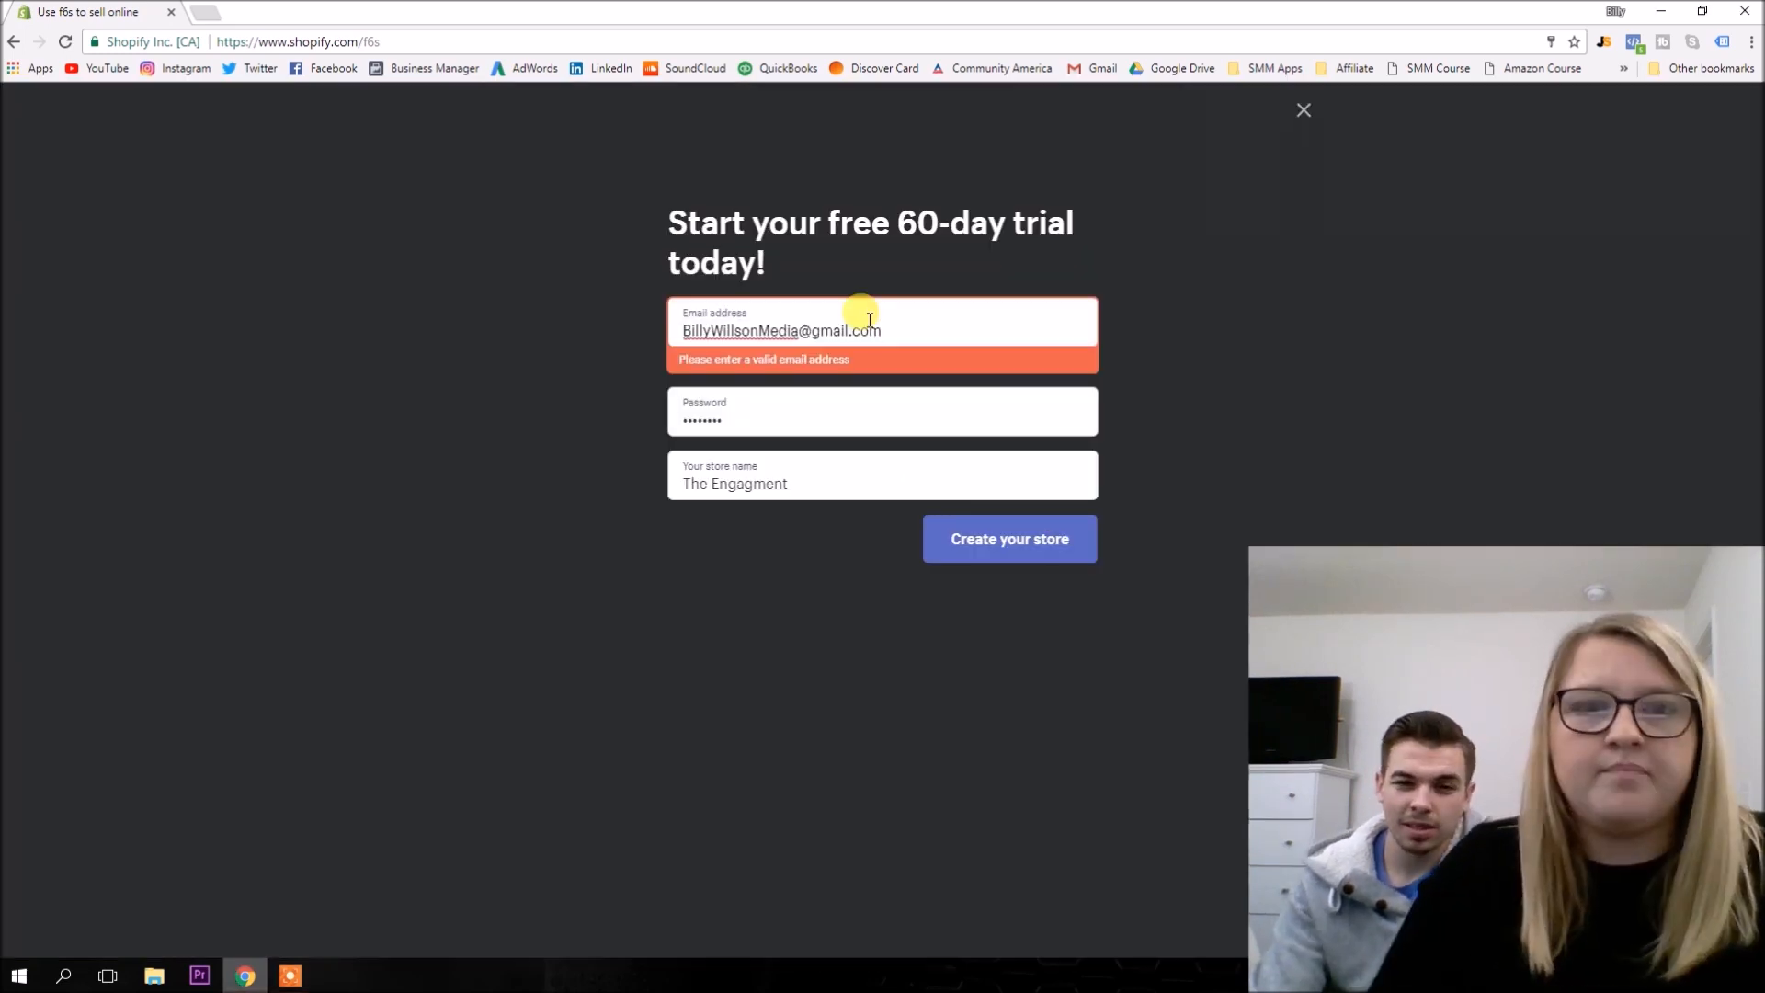
pyautogui.click(1007, 539)
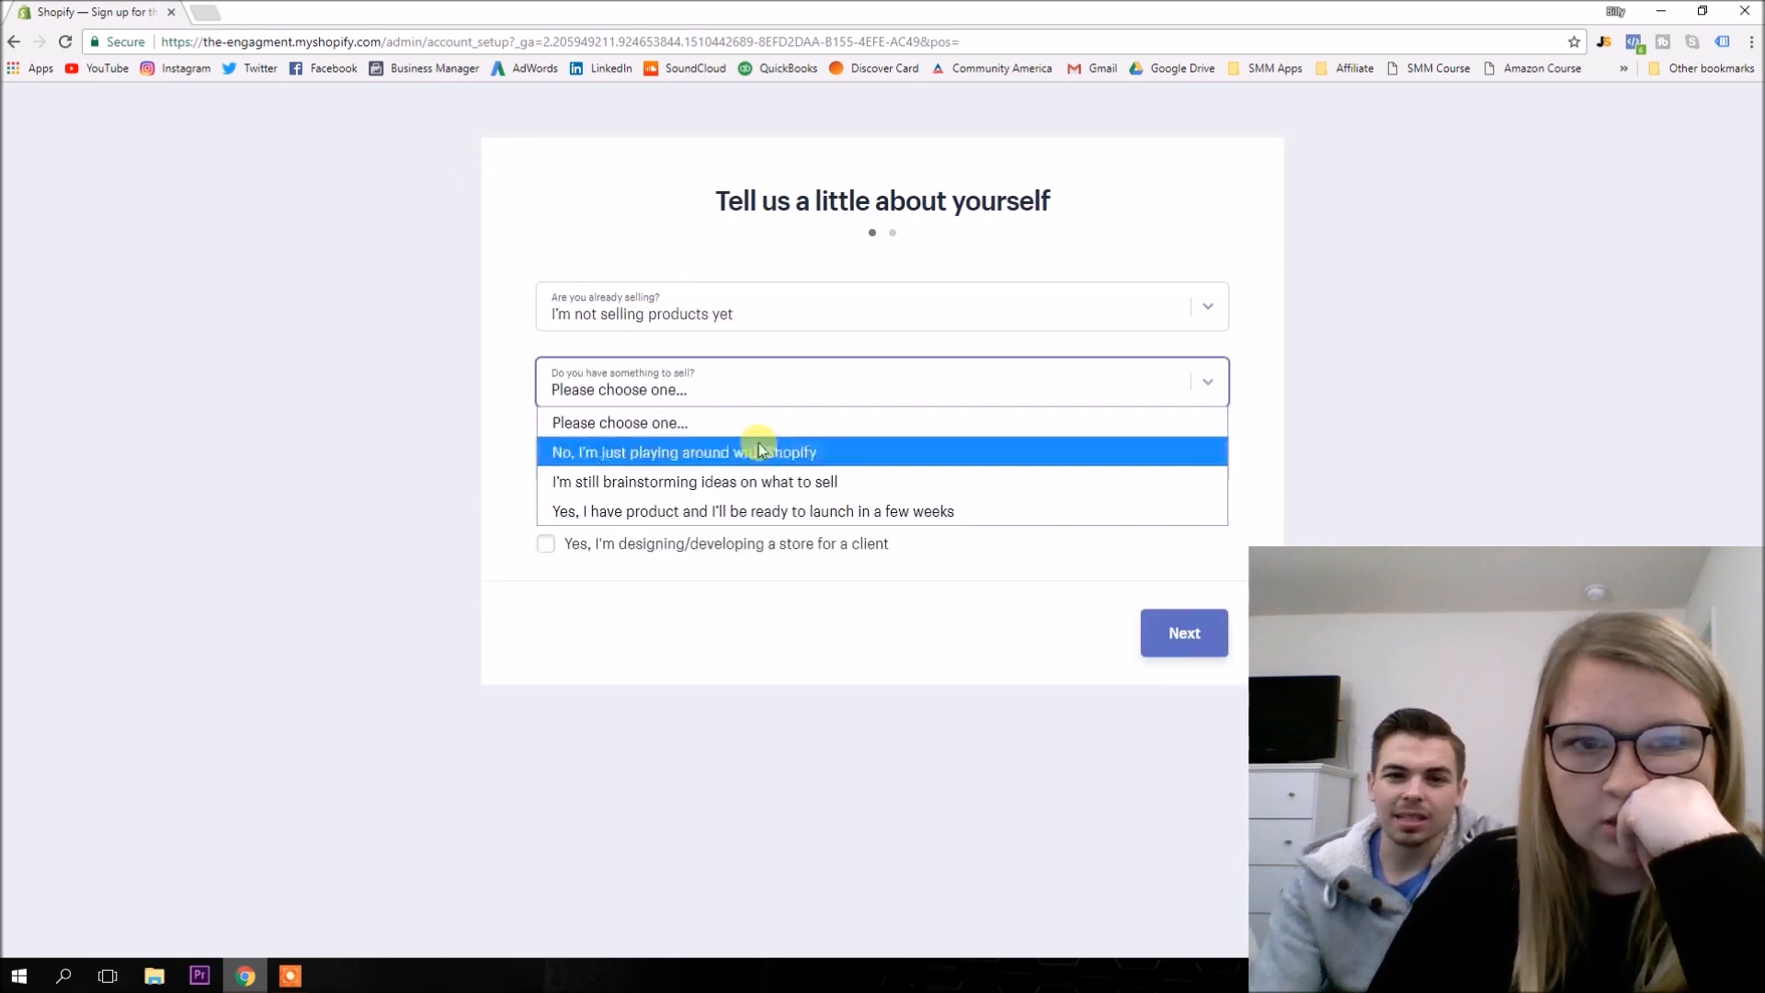
pyautogui.click(750, 511)
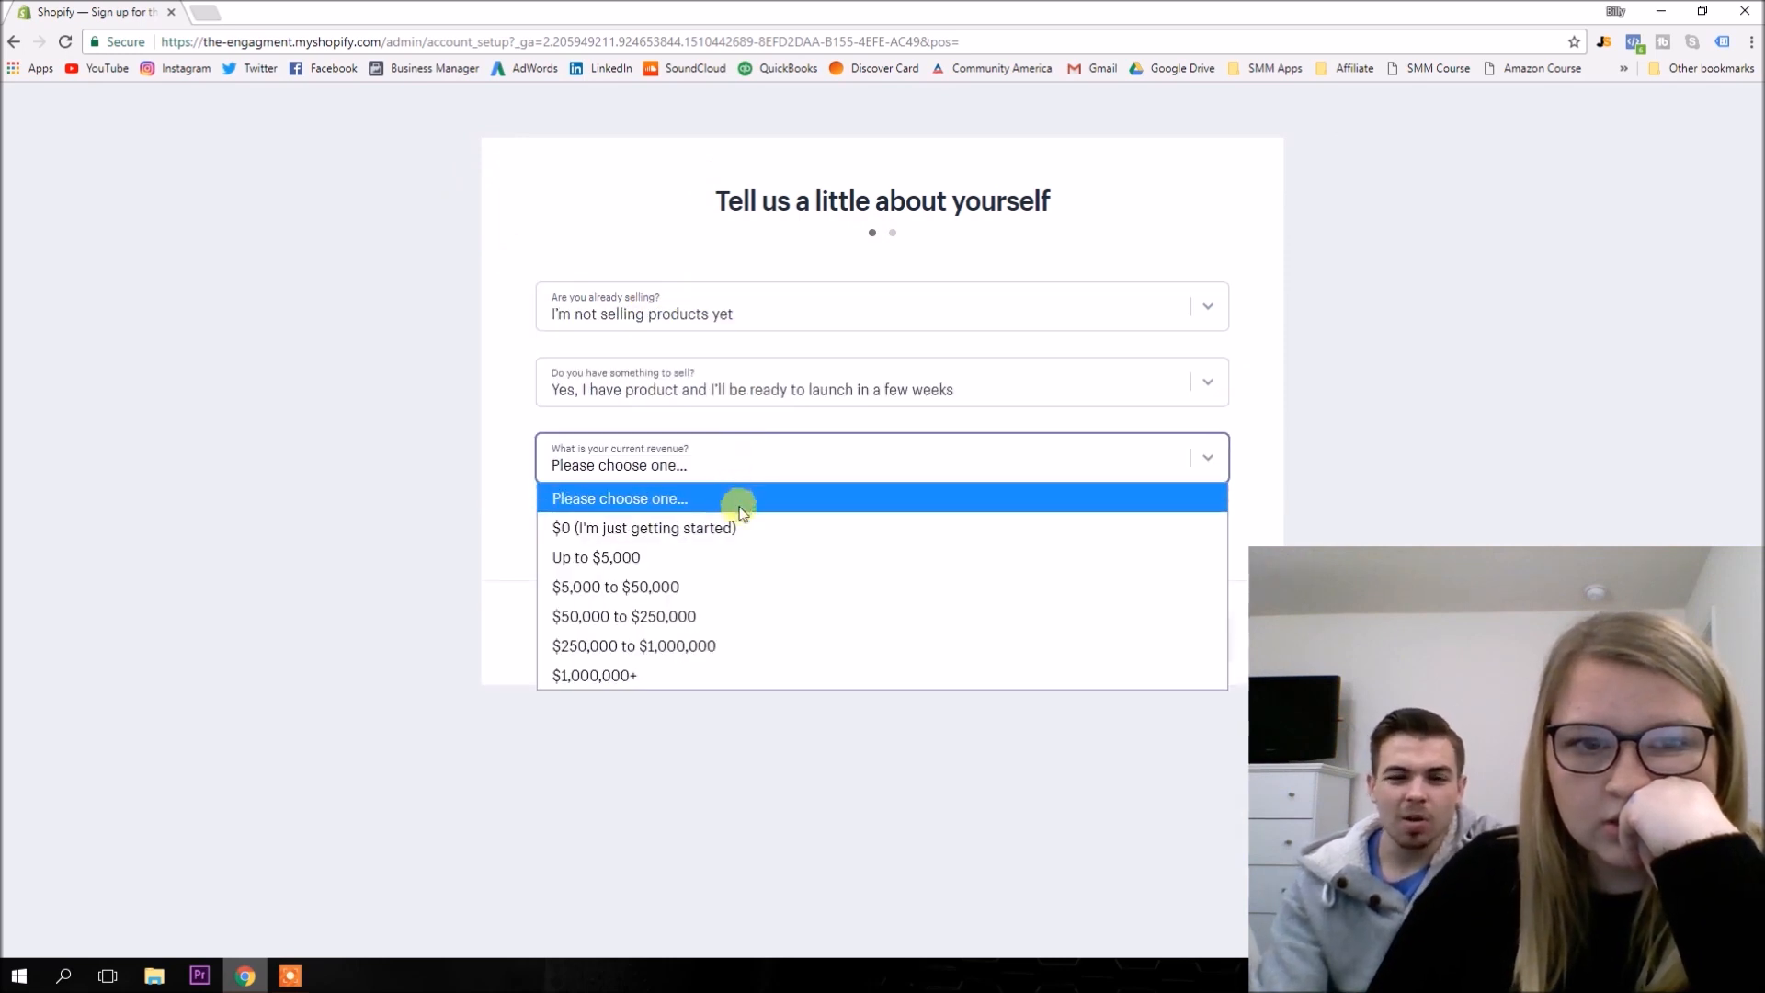